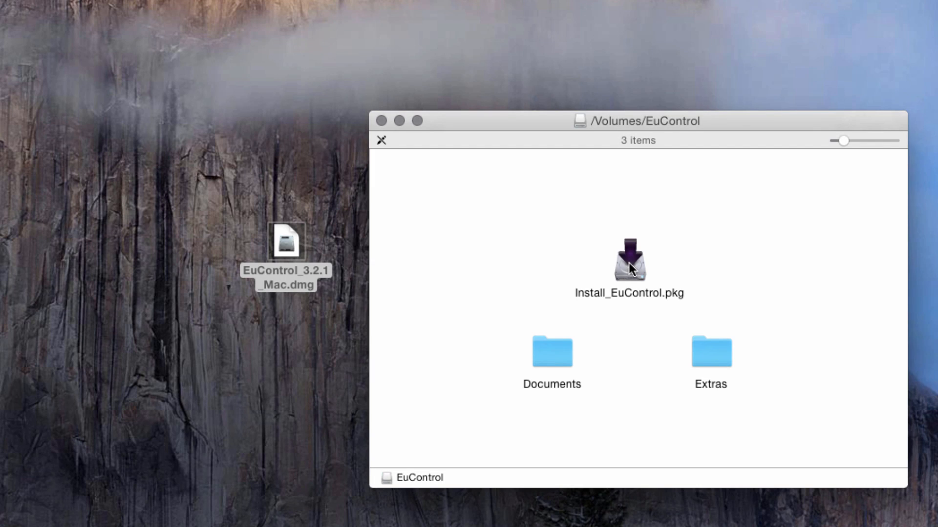
# Run Install_EuControl.pkg through to completion, authorizing with the admin password, then close the installer
pyautogui.click(631, 264)
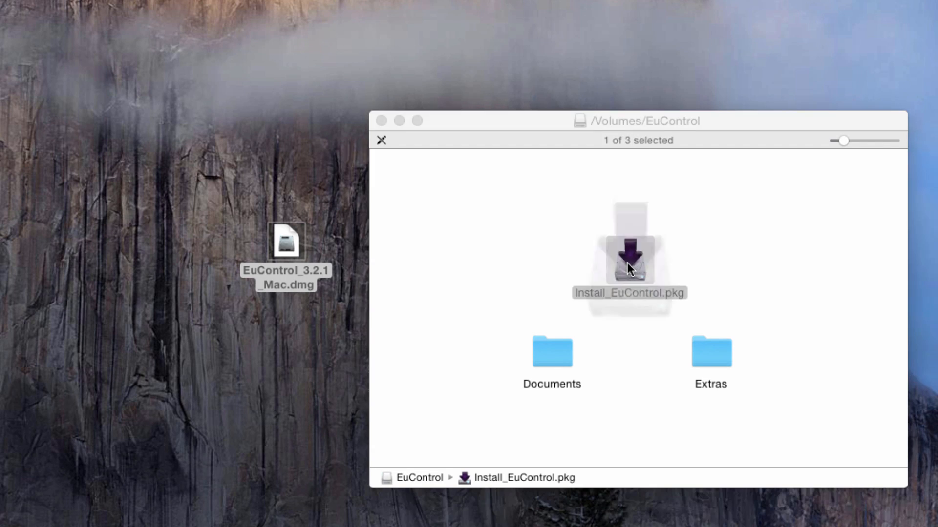
pyautogui.doubleClick(630, 260)
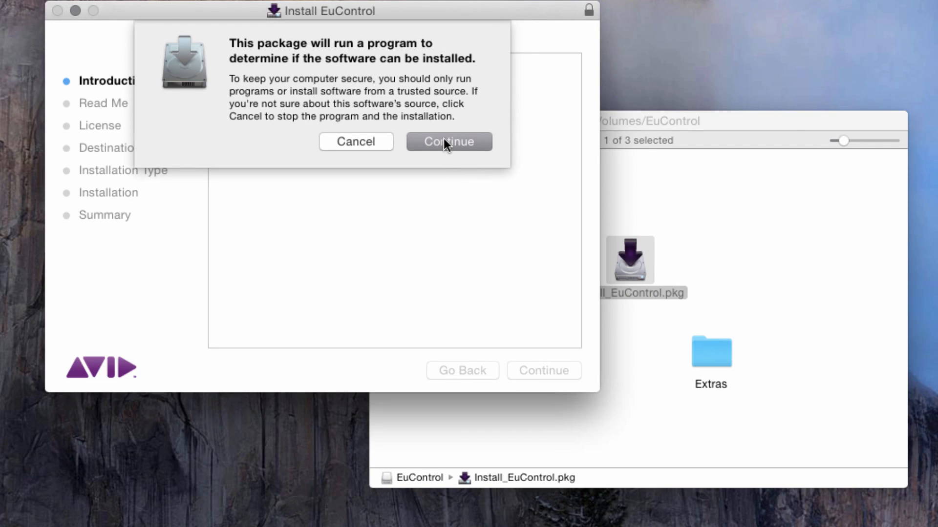
pyautogui.click(449, 141)
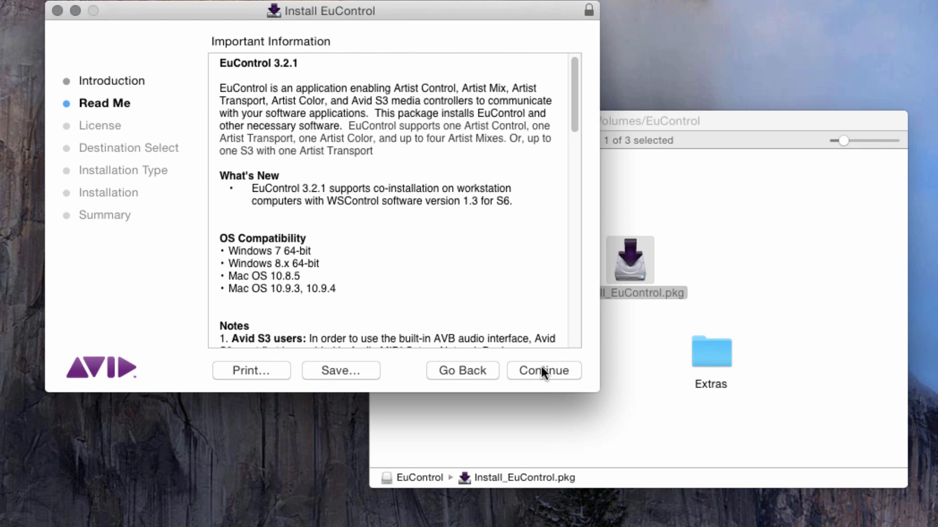
pyautogui.click(543, 371)
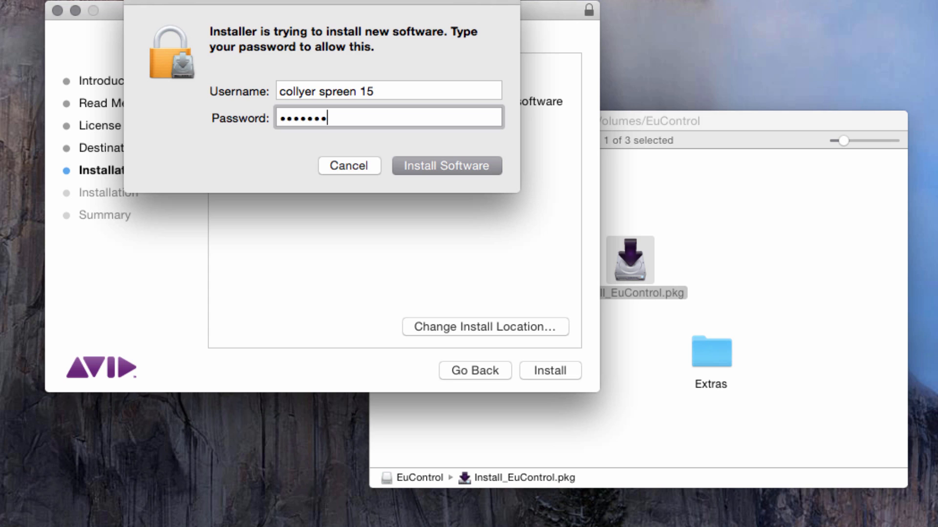
pyautogui.click(446, 165)
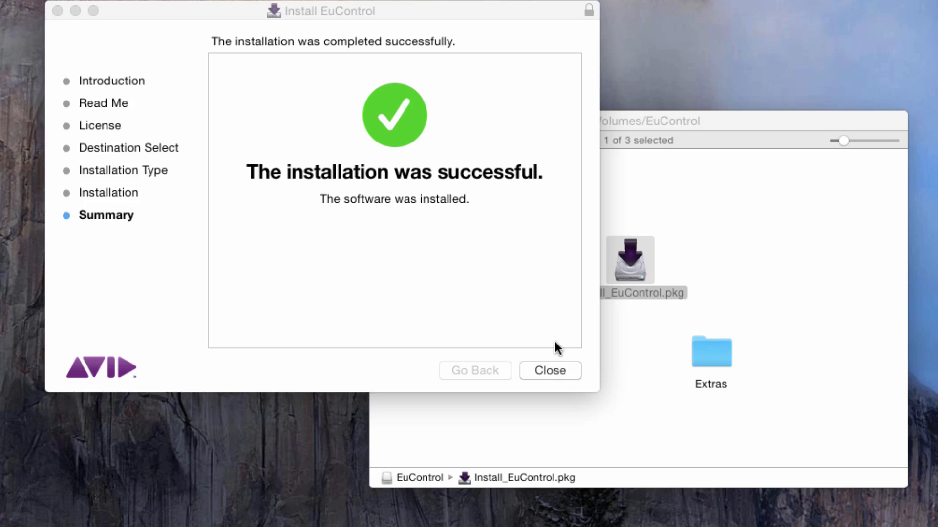
pyautogui.click(549, 371)
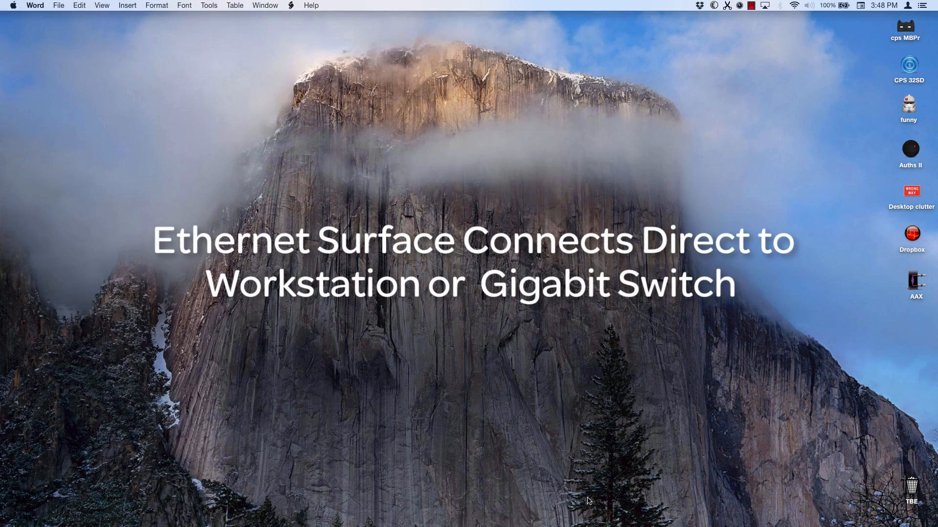
pyautogui.moveTo(670, 119)
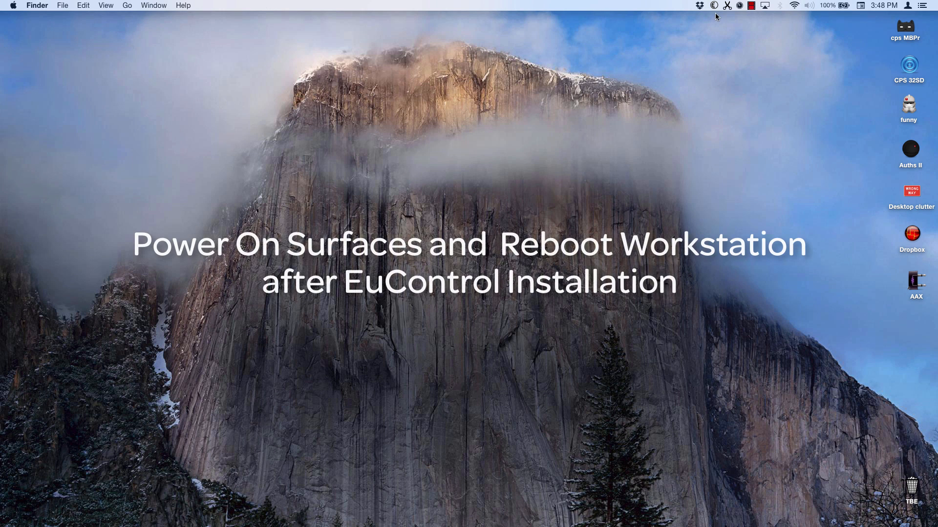
pyautogui.moveTo(715, 23)
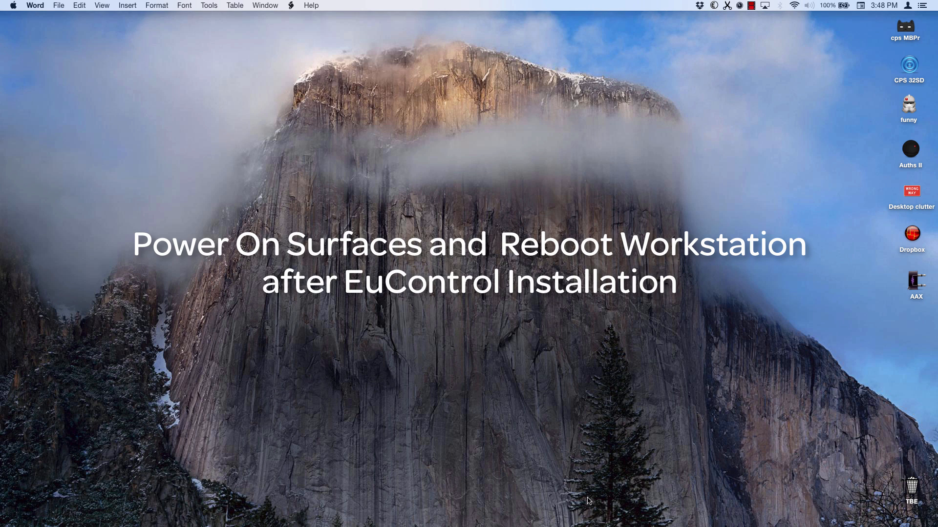
pyautogui.moveTo(595, 373)
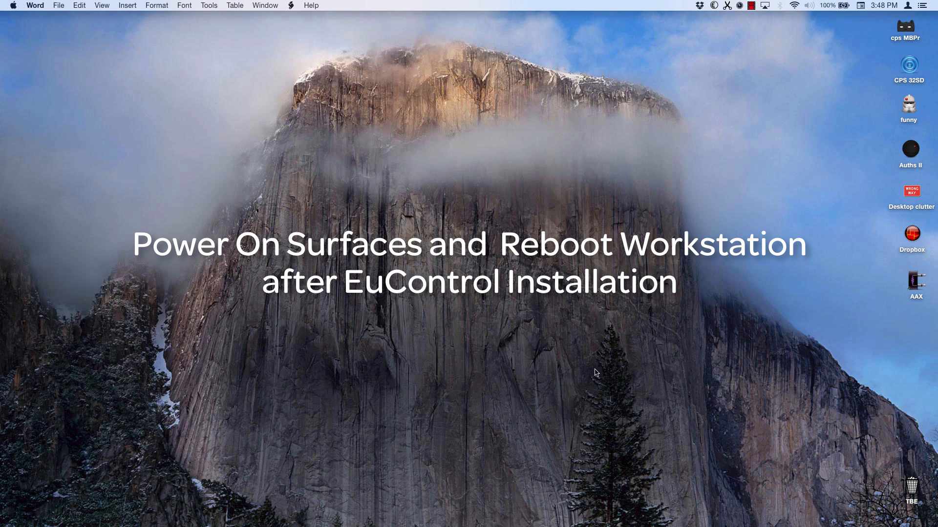
pyautogui.moveTo(710, 38)
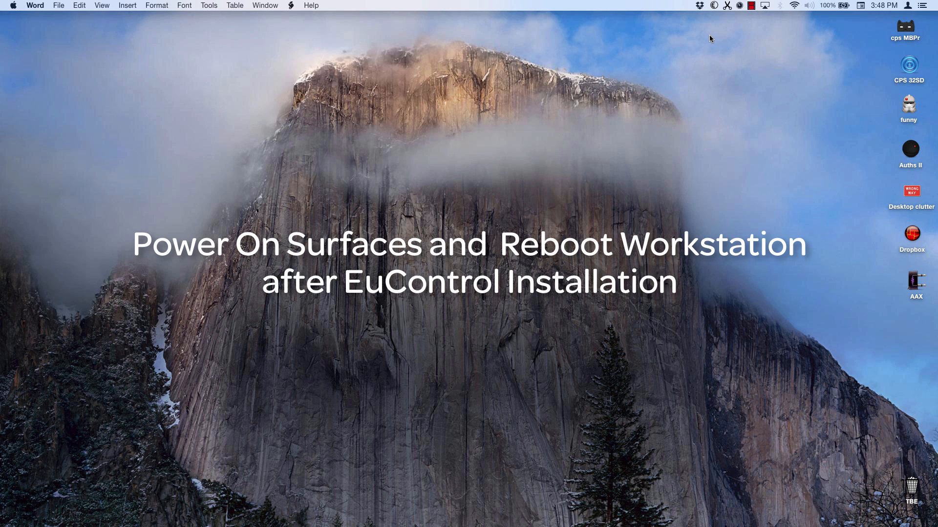
# Show the Surfaces tab with CPS S3 and CPS Transport listed under My Surfaces
pyautogui.click(713, 5)
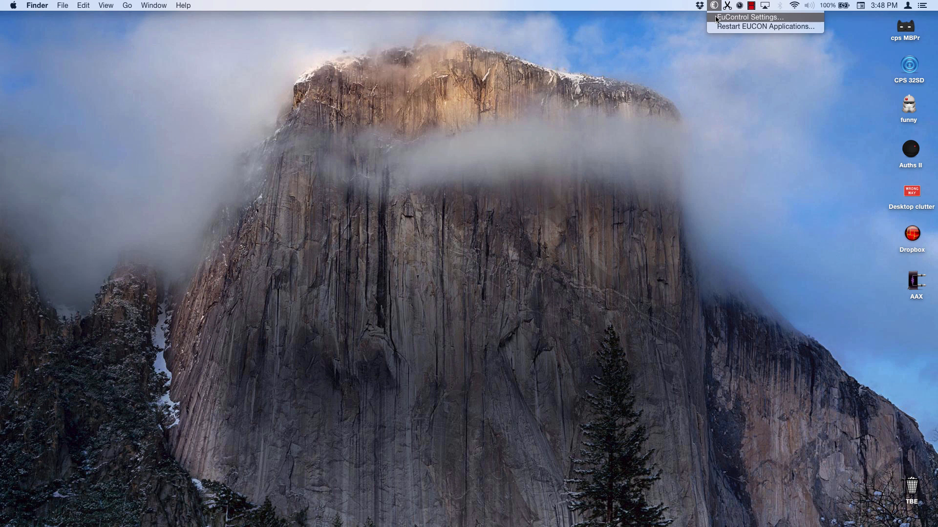
pyautogui.click(750, 18)
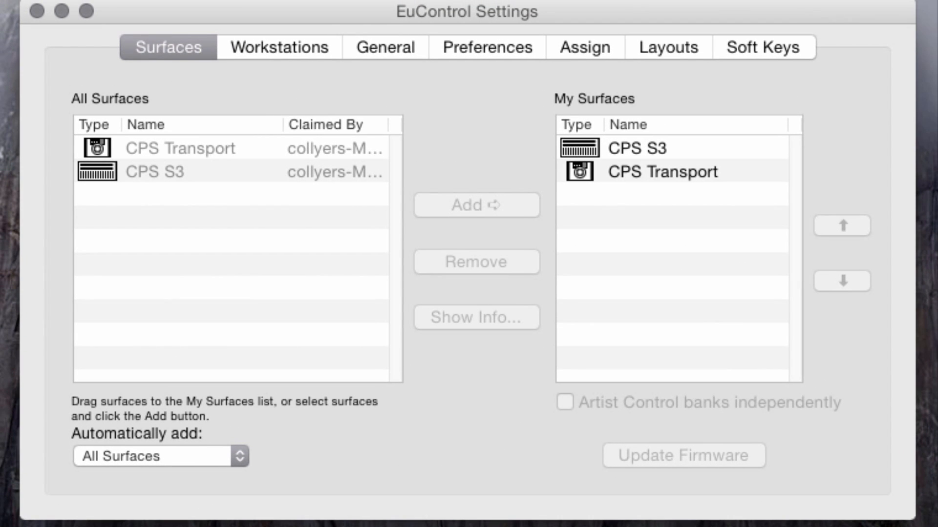
pyautogui.click(151, 174)
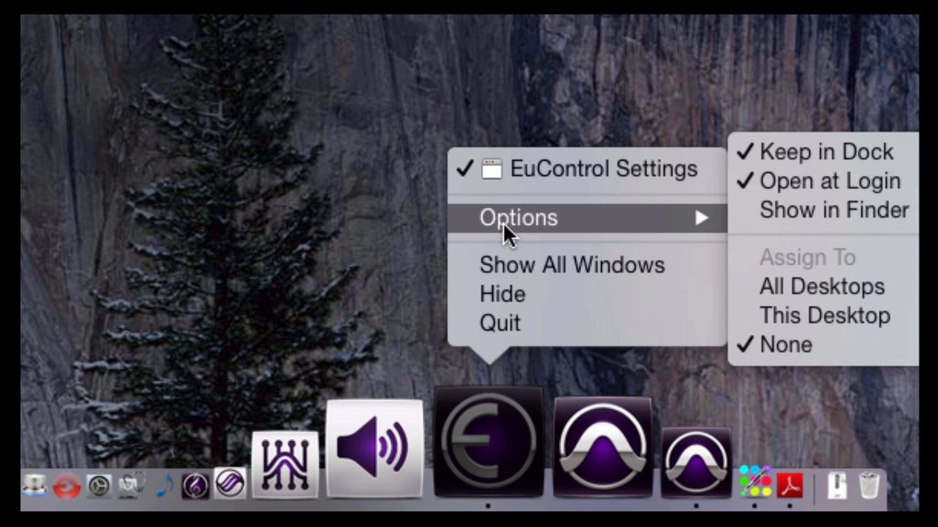
# Ensure Keep in Dock and Open at Login are checked for EuControl Settings
pyautogui.click(597, 172)
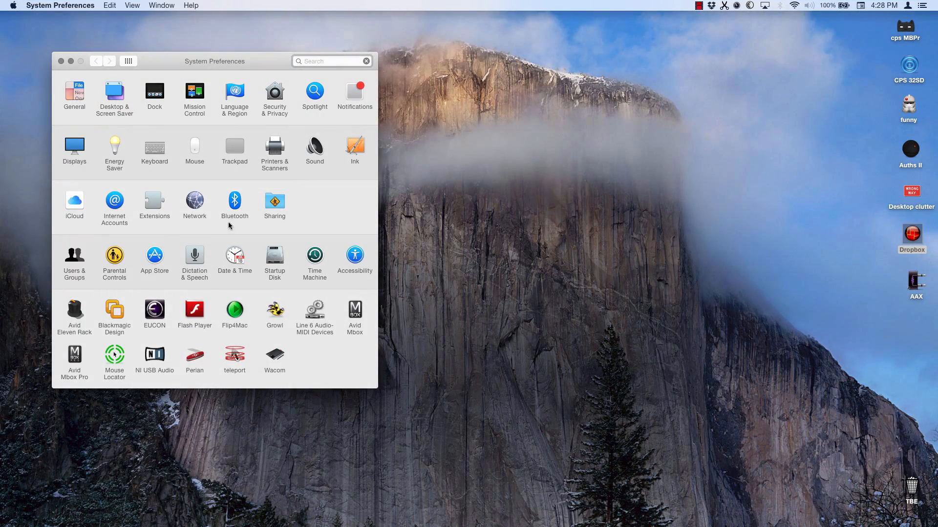
# Visit the EUCON pane, then show Thunderbolt Ethernet with Configure IPv4 set to Using DHCP
pyautogui.click(194, 201)
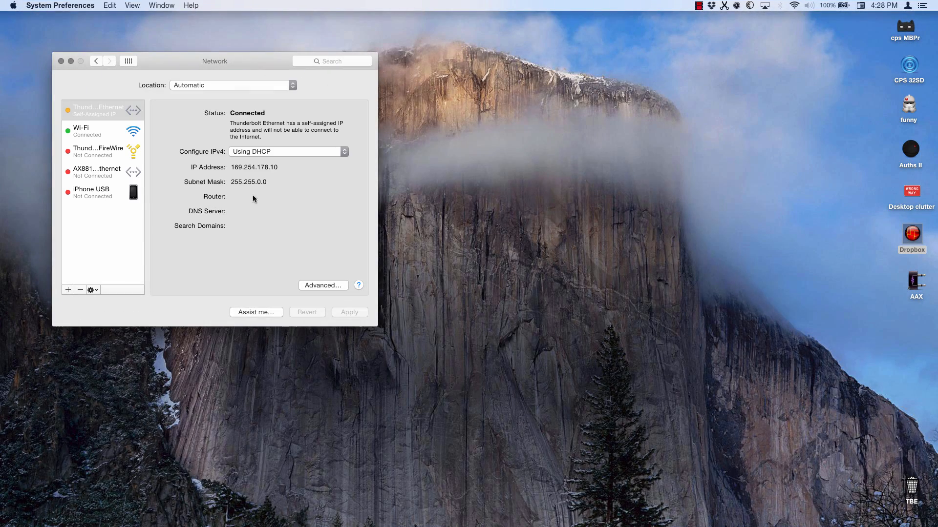
pyautogui.click(128, 60)
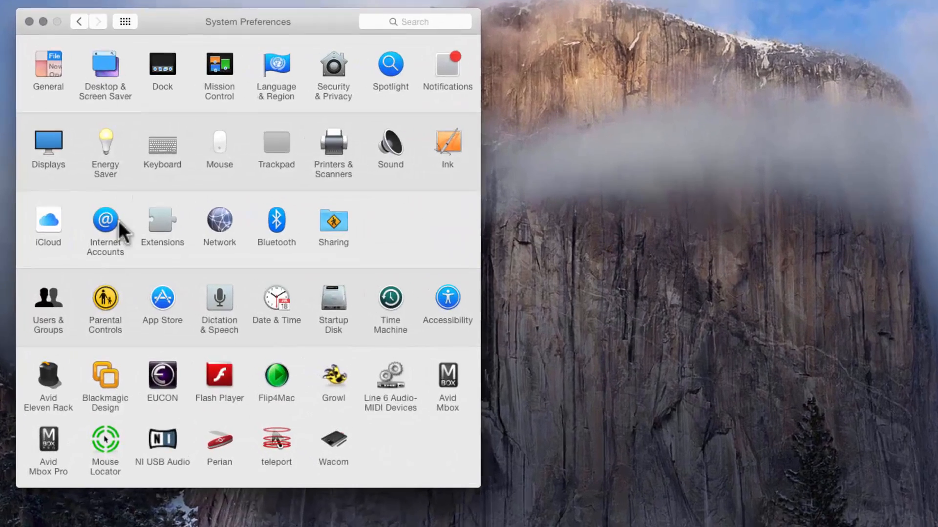
pyautogui.click(163, 379)
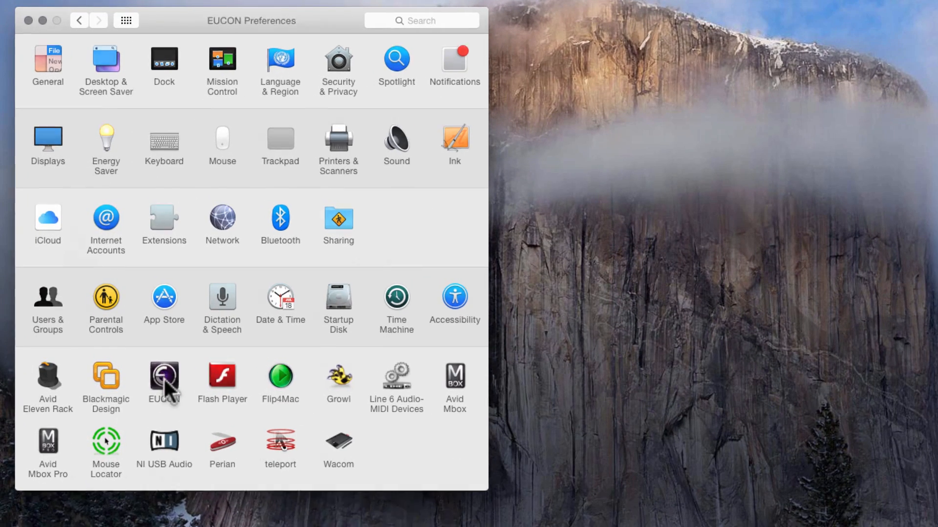
pyautogui.click(164, 380)
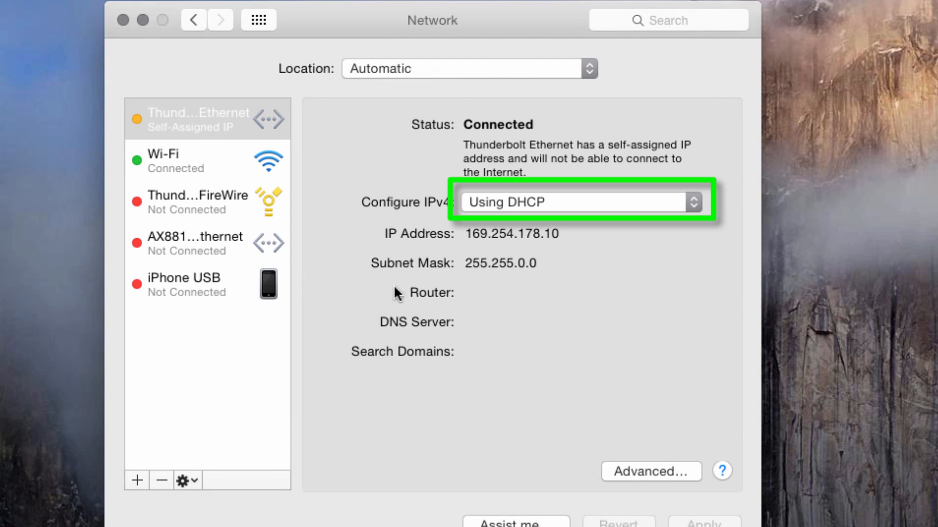
pyautogui.moveTo(405, 317)
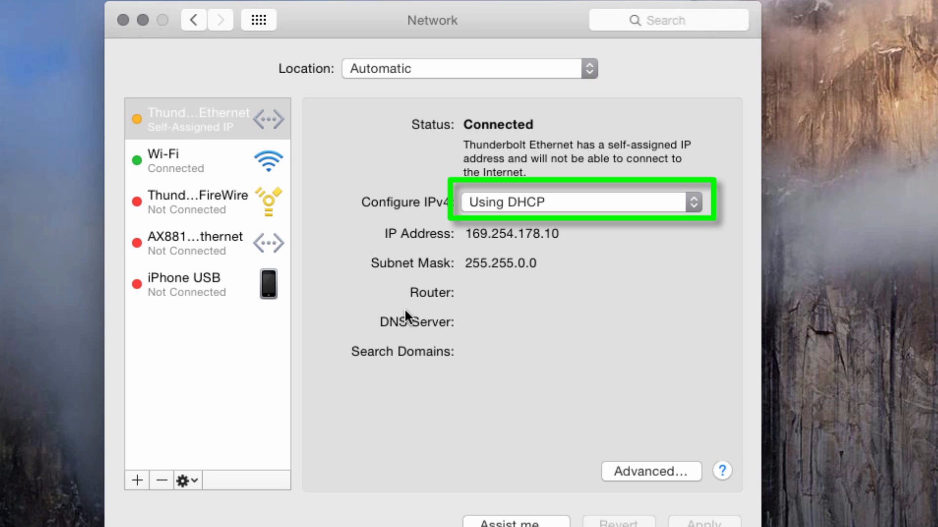